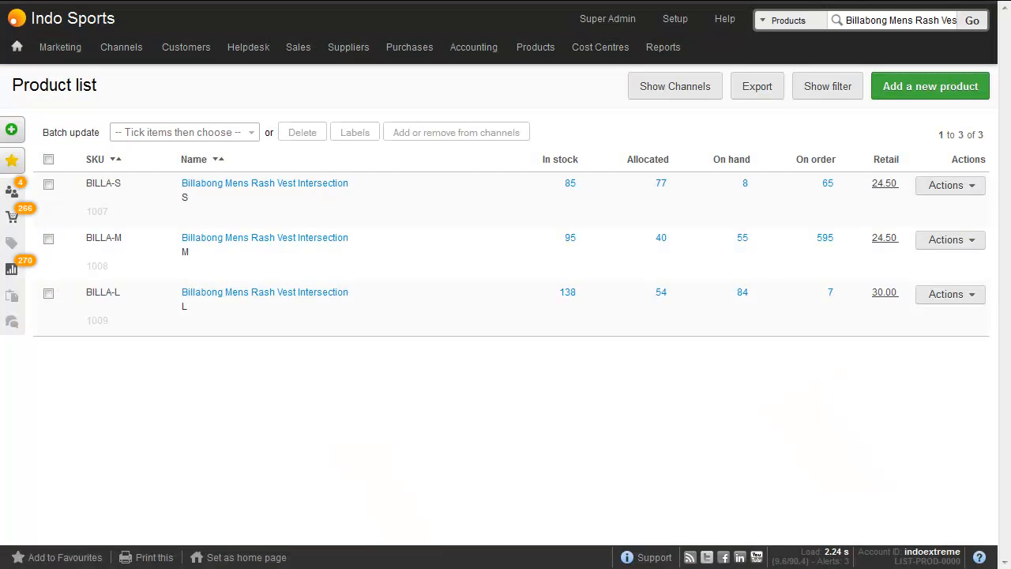
mouse_move(261, 209)
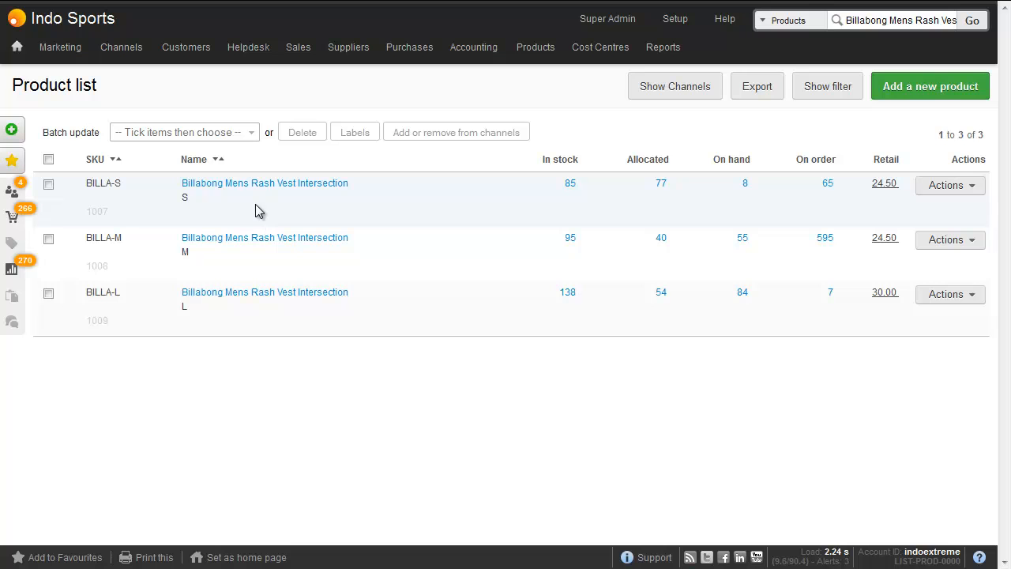
mouse_move(237, 256)
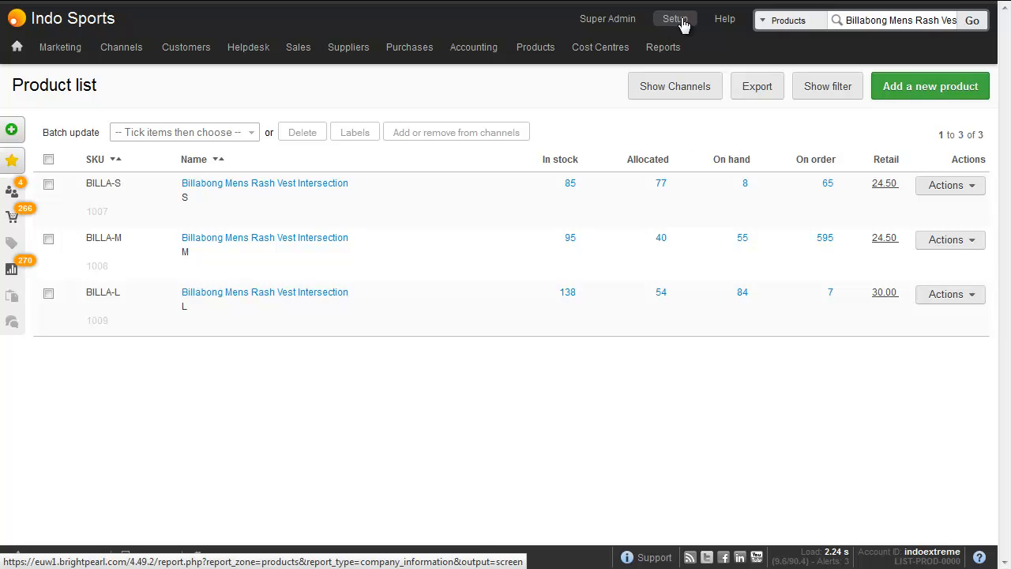
- Go to Setup and reach the Import Products data maps page
click(673, 19)
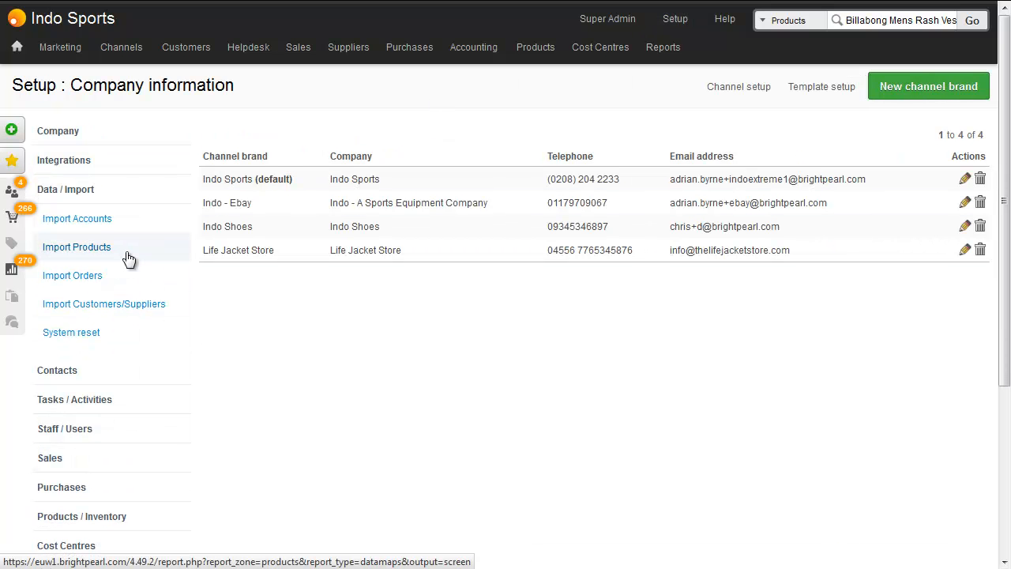
click(76, 247)
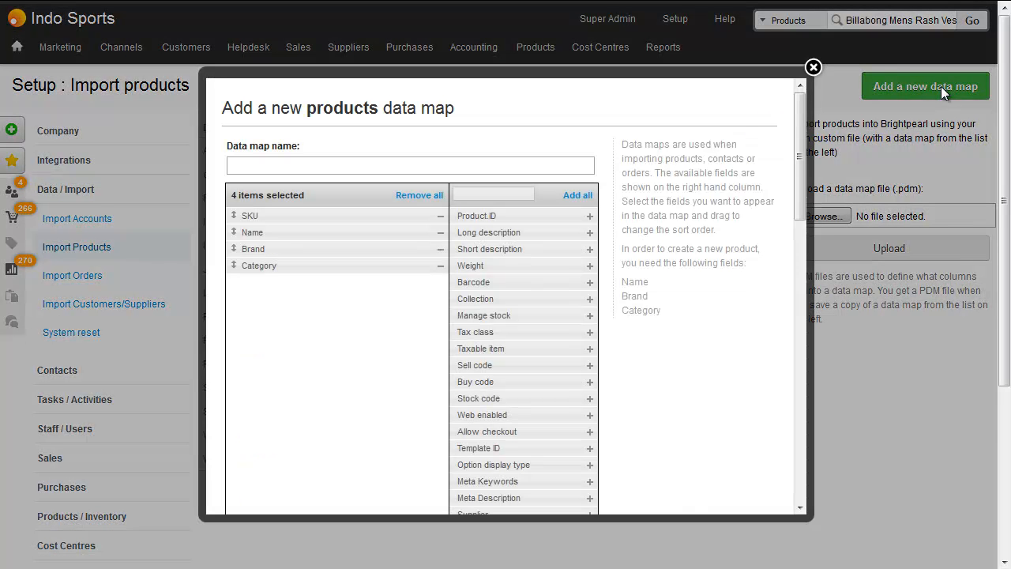
- Name the new data map 'Create bundles', include Bundle SKUs, and save it
click(411, 166)
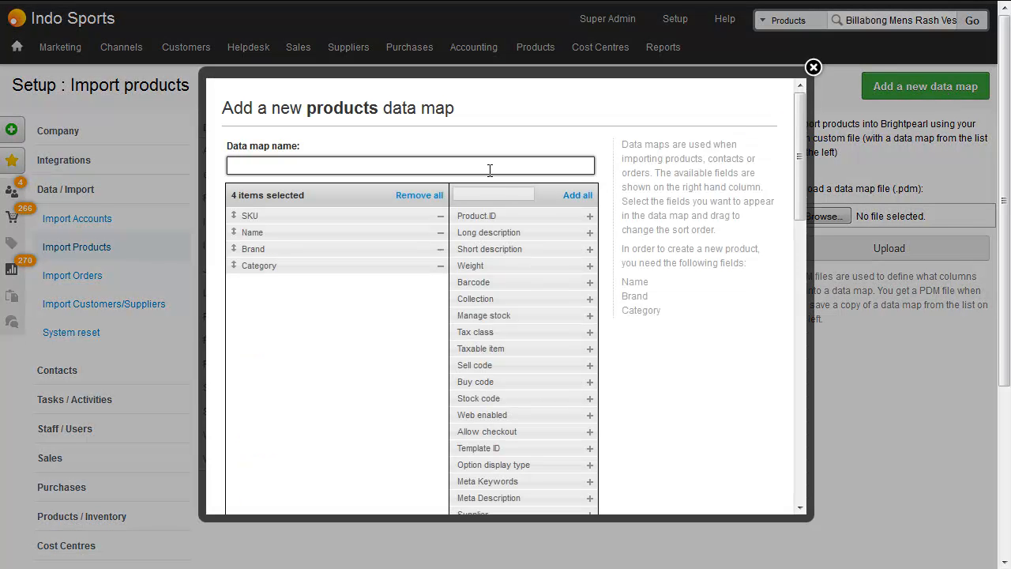
text(Create)
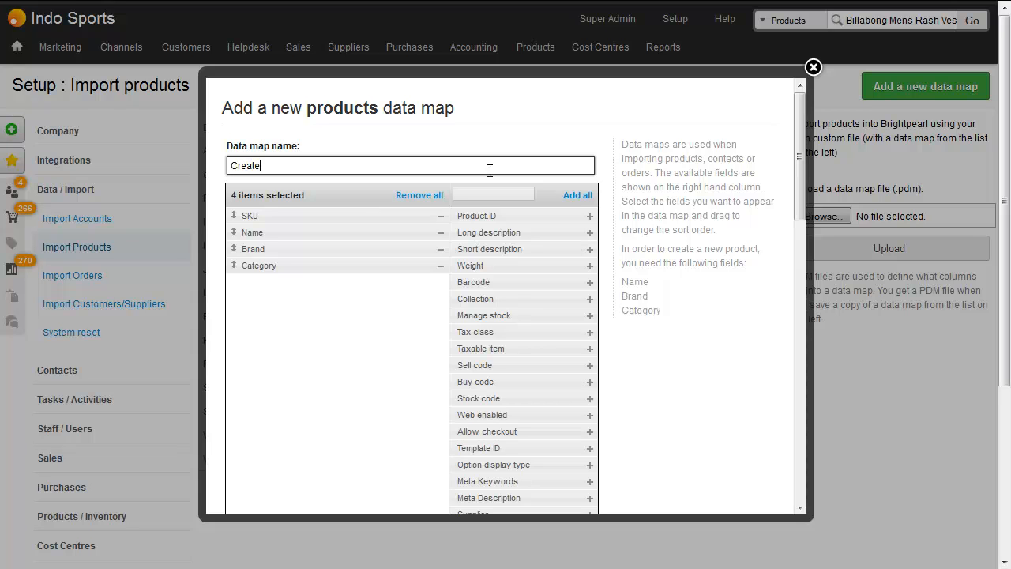
text(bundles)
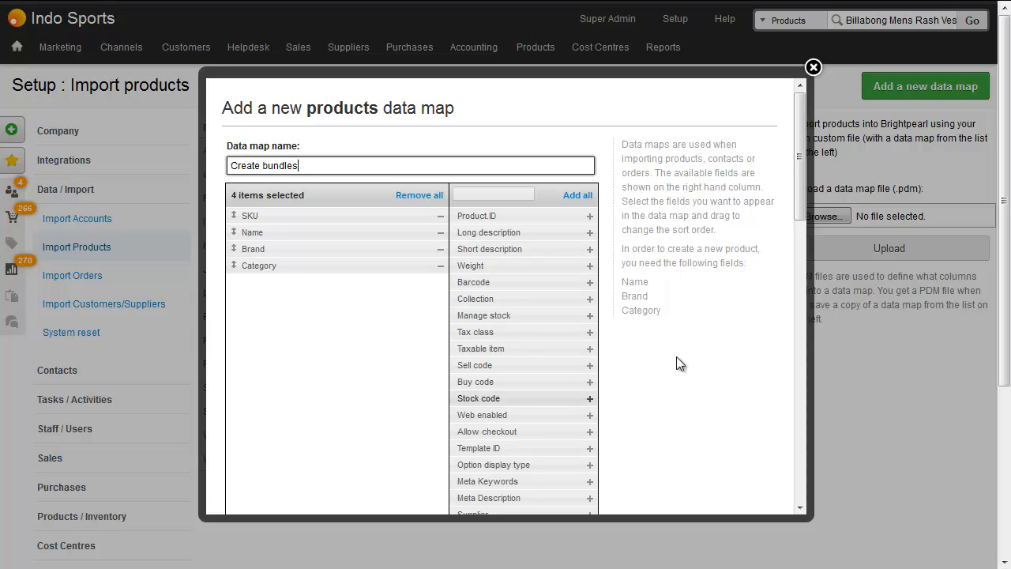
scroll(down, 3)
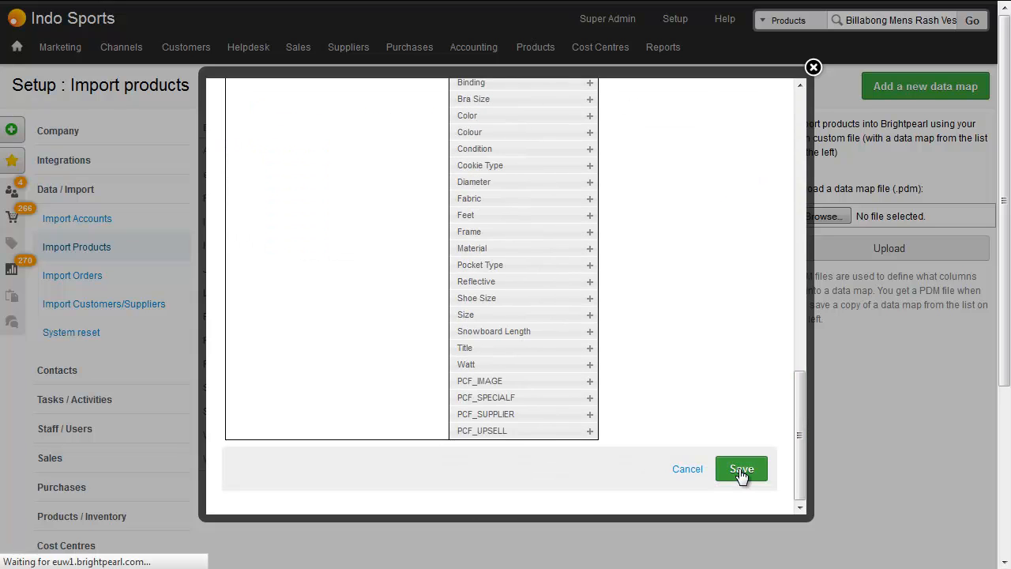
click(740, 468)
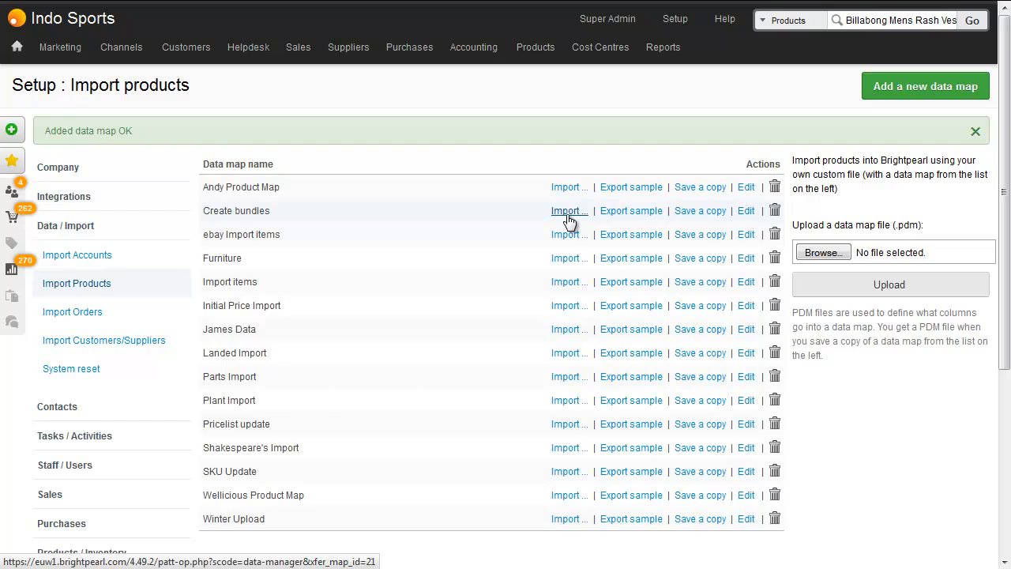
- Start an import with Create bundles and export its sample spreadsheet into Excel
click(568, 210)
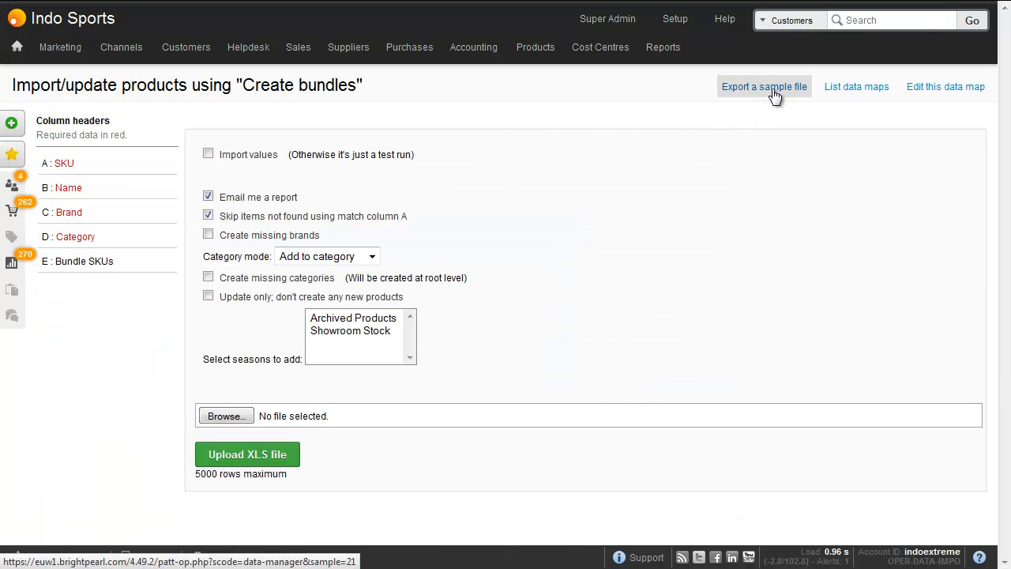
click(763, 85)
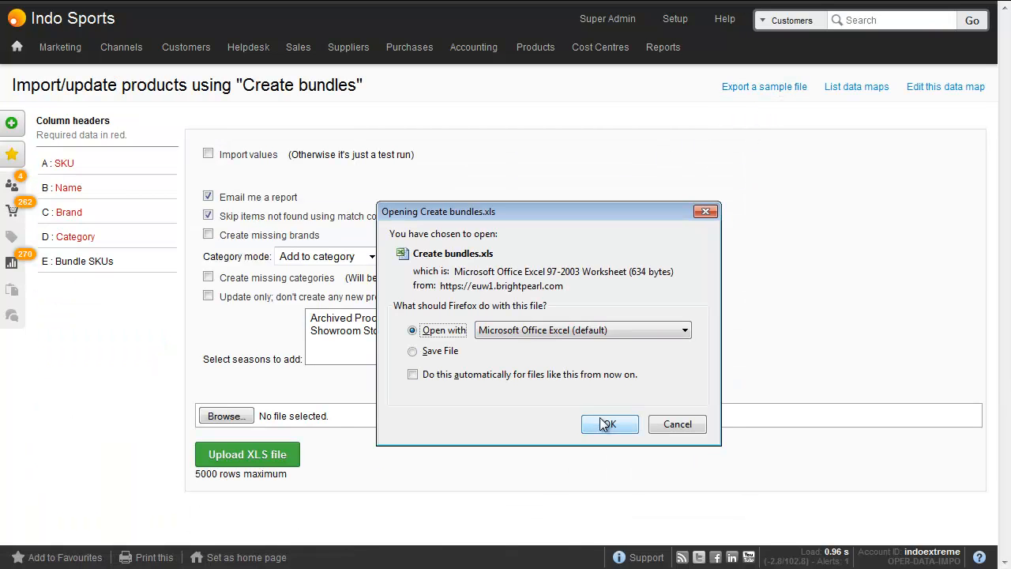
click(610, 423)
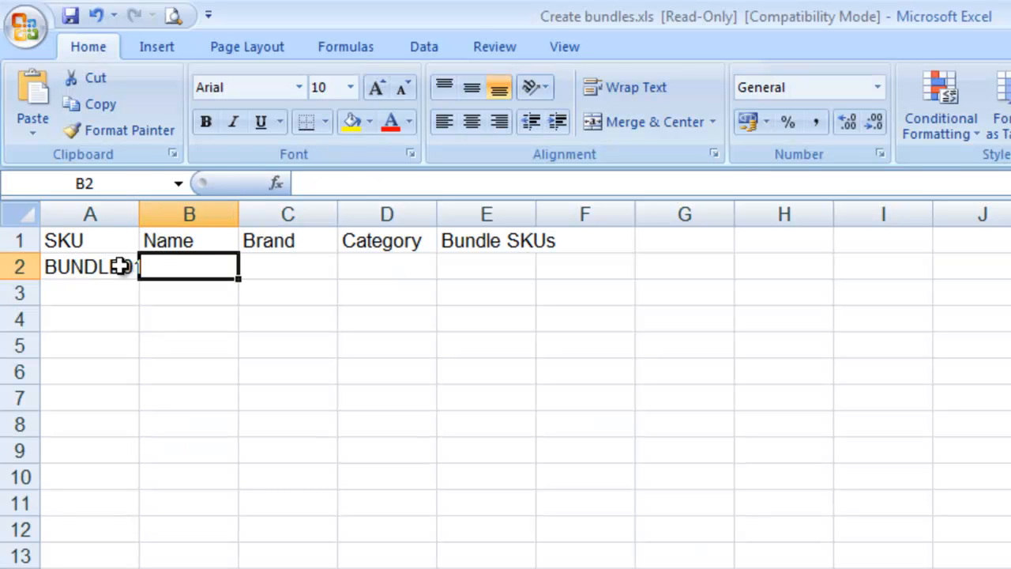
- Fill the bundle row with the name 'Rash vest pack' and brand Billabong
text(Rash vest pa)
click(288, 266)
text(Bill)
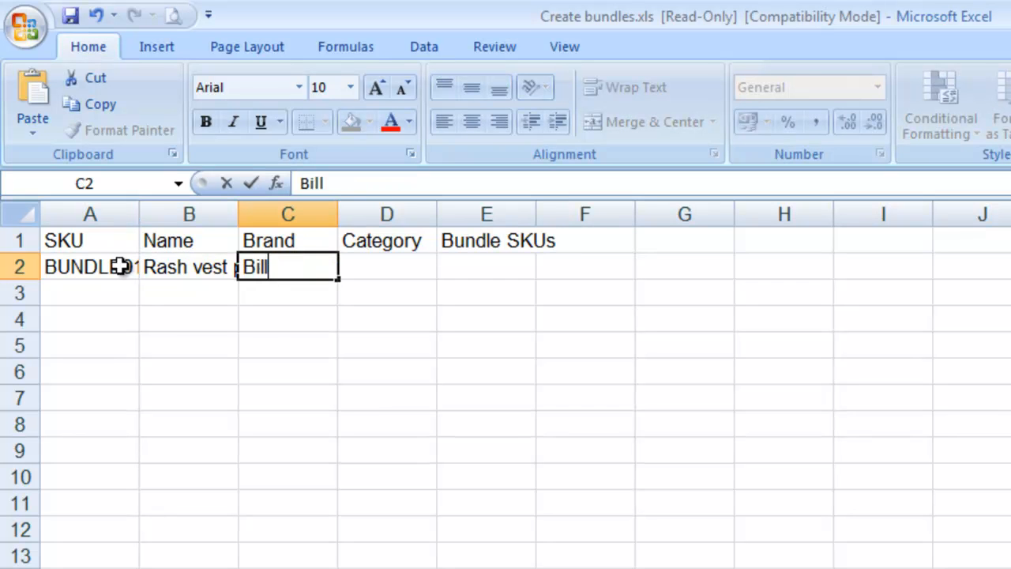
text(abong Mens Rash Ves)
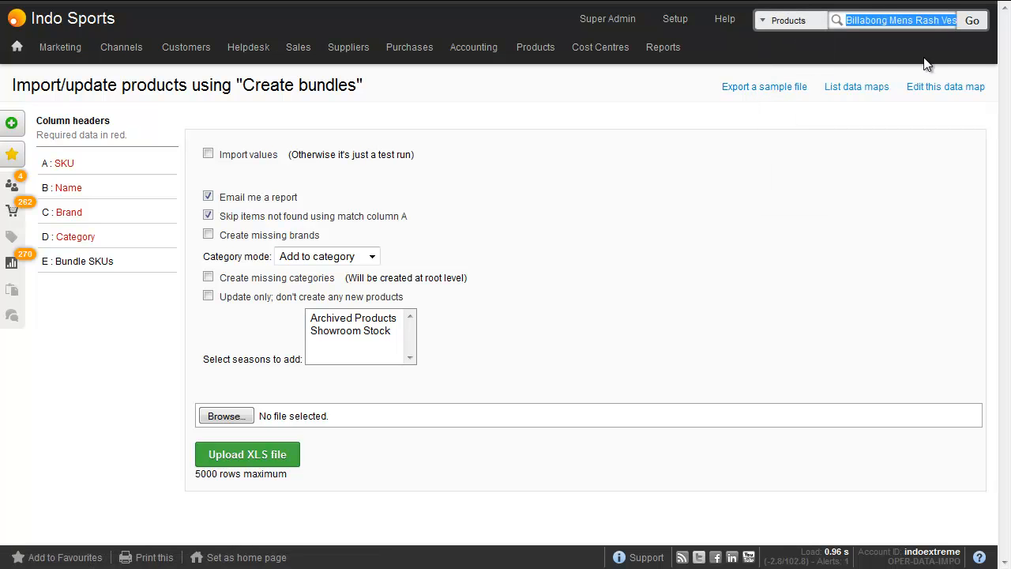
- Search Billabong Mens Rash Vest to list SKUs BILLA-S, BILLA-M and BILLA-L
click(974, 19)
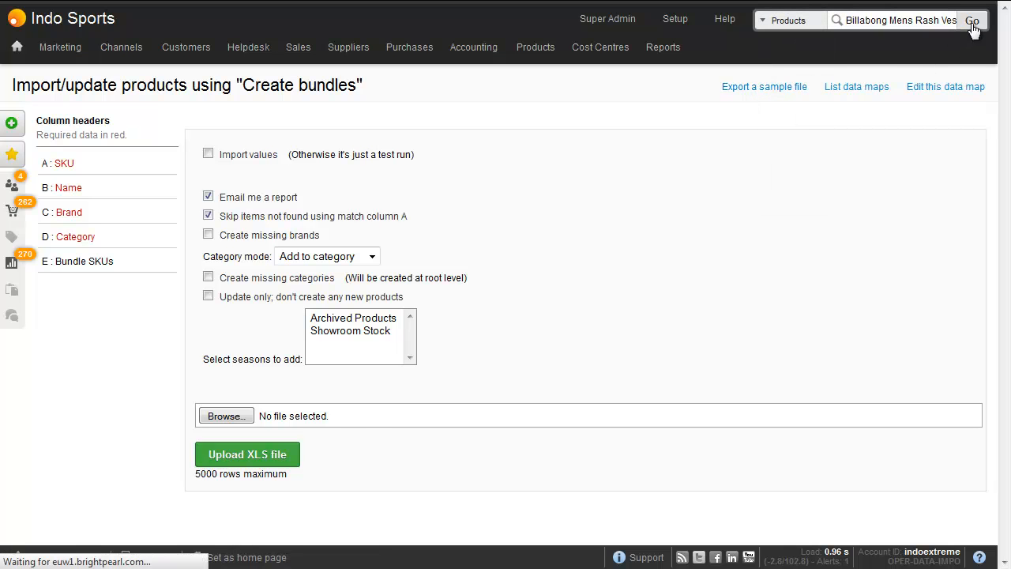
click(973, 19)
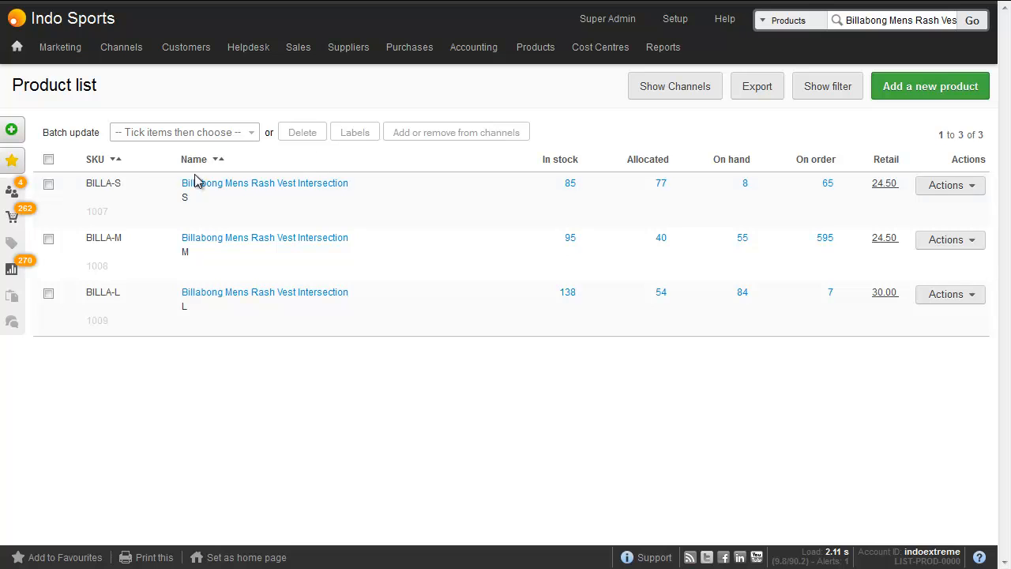
mouse_move(115, 240)
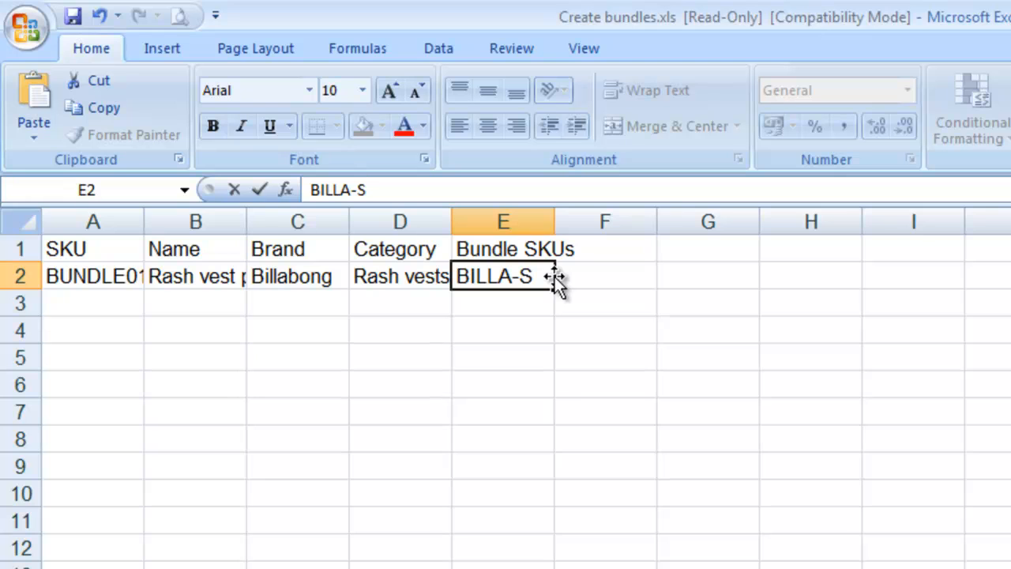
- Enter Bundle SKUs BILLA-S:2,BILLA-M:2,BILLA-L:2 in the pack's row
text(:2)
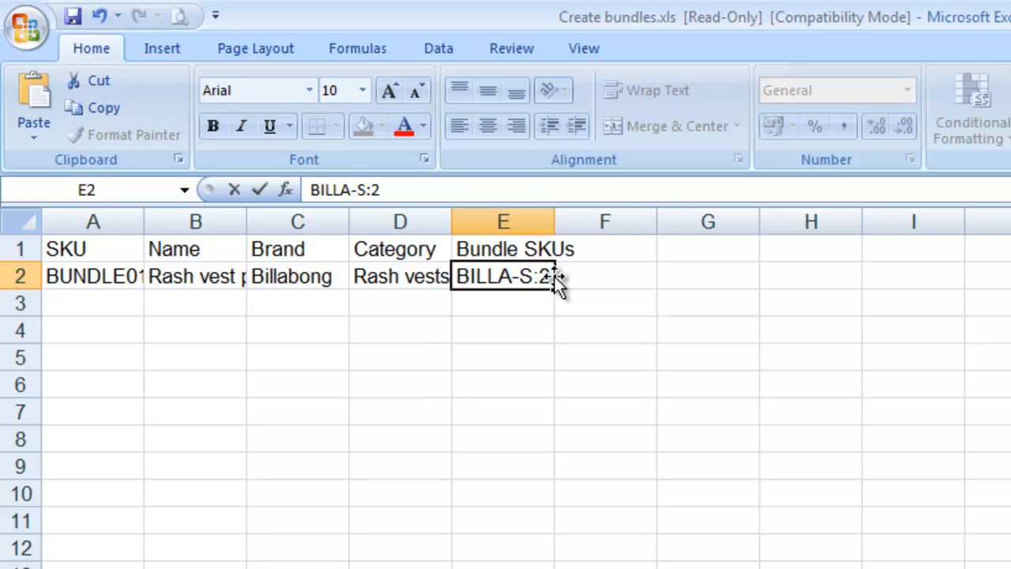
text(,BILLA-)
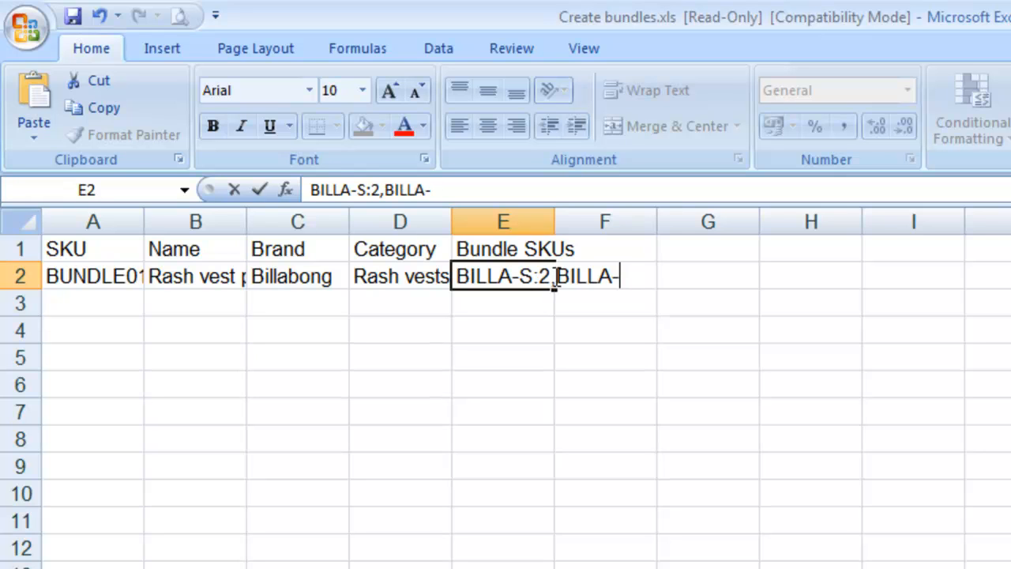
text(M:)
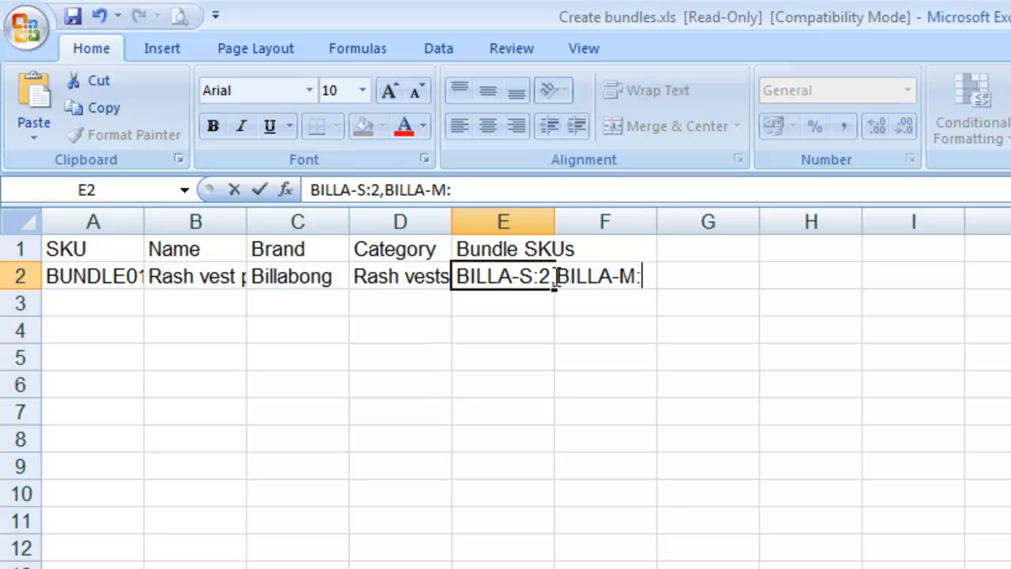
text(2,)
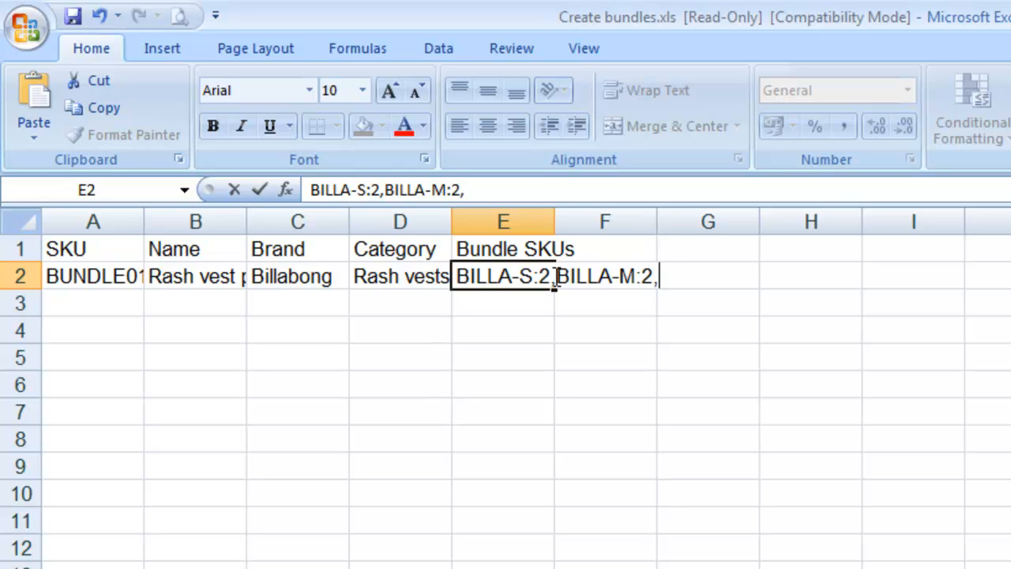
text(BILLA-L)
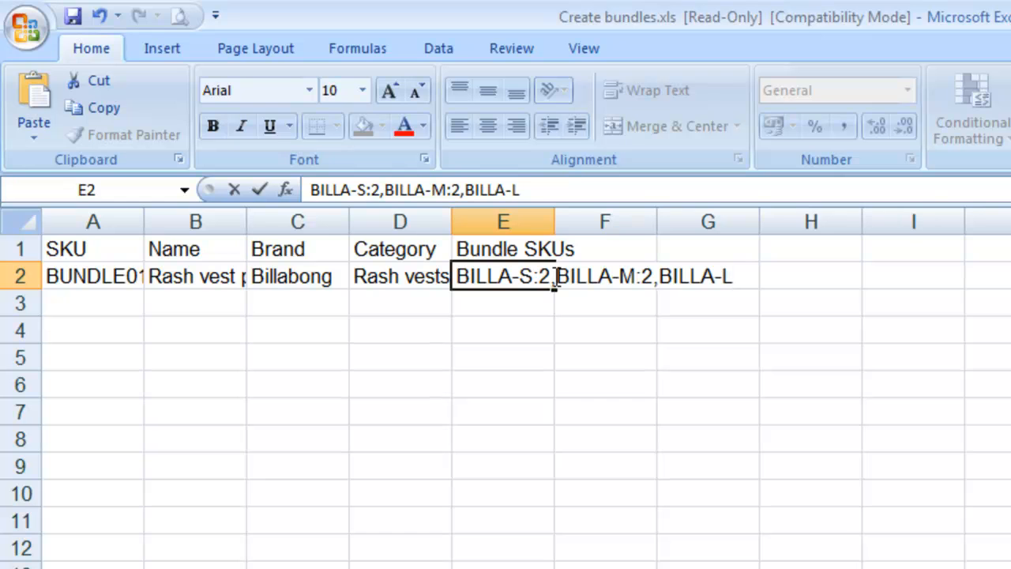
text(:2)
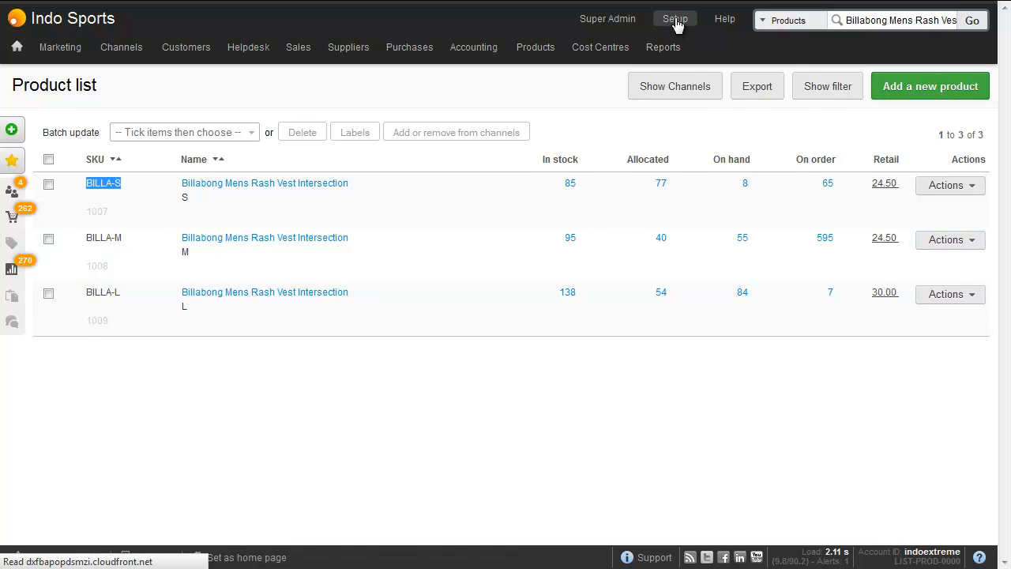
- Return to Import Products and start an import with the Create bundles map
click(675, 19)
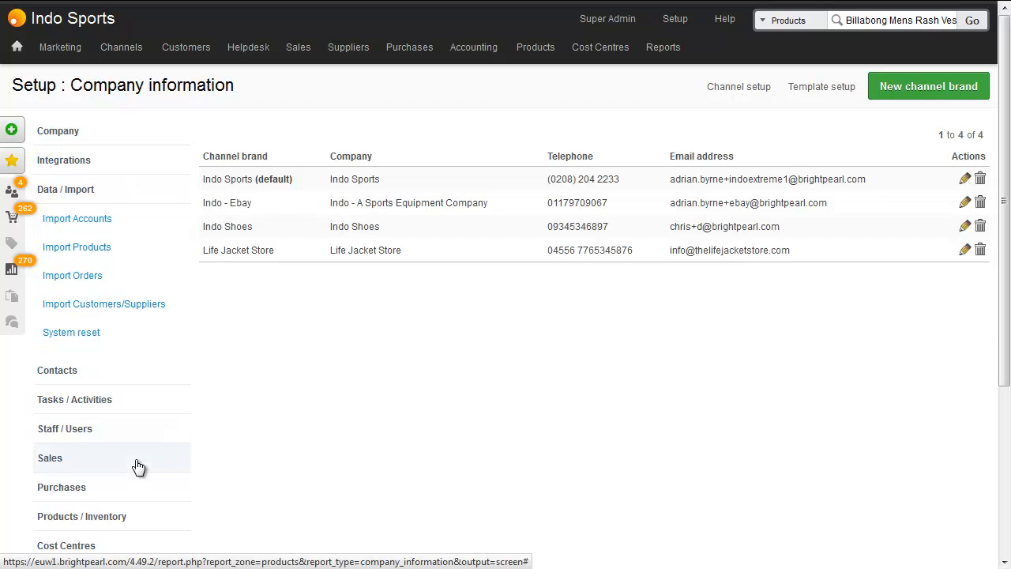
mouse_move(75, 247)
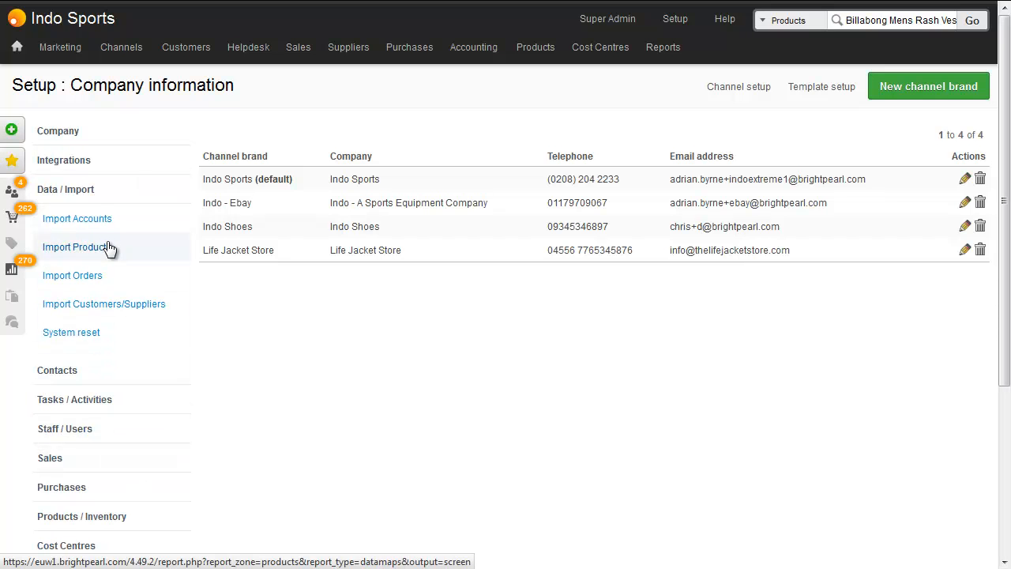
click(76, 246)
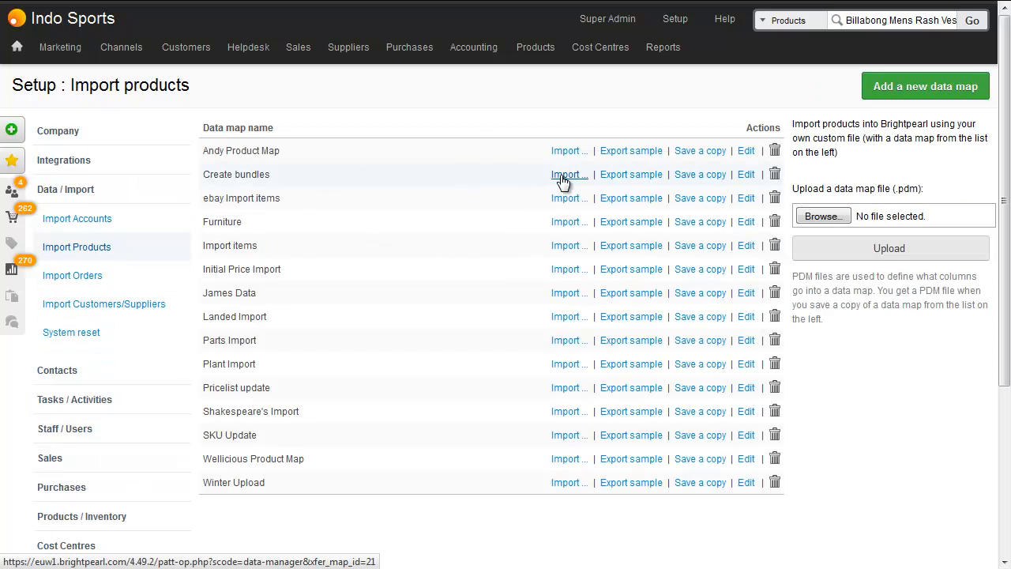
click(567, 174)
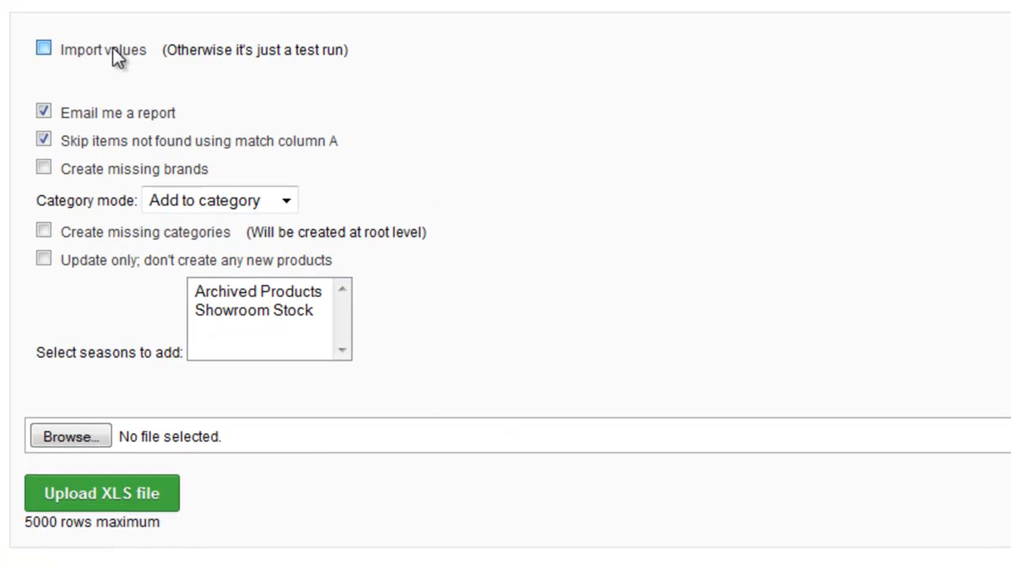
- Make it a real import, keep unmatched items, and create missing brands and categories
click(44, 48)
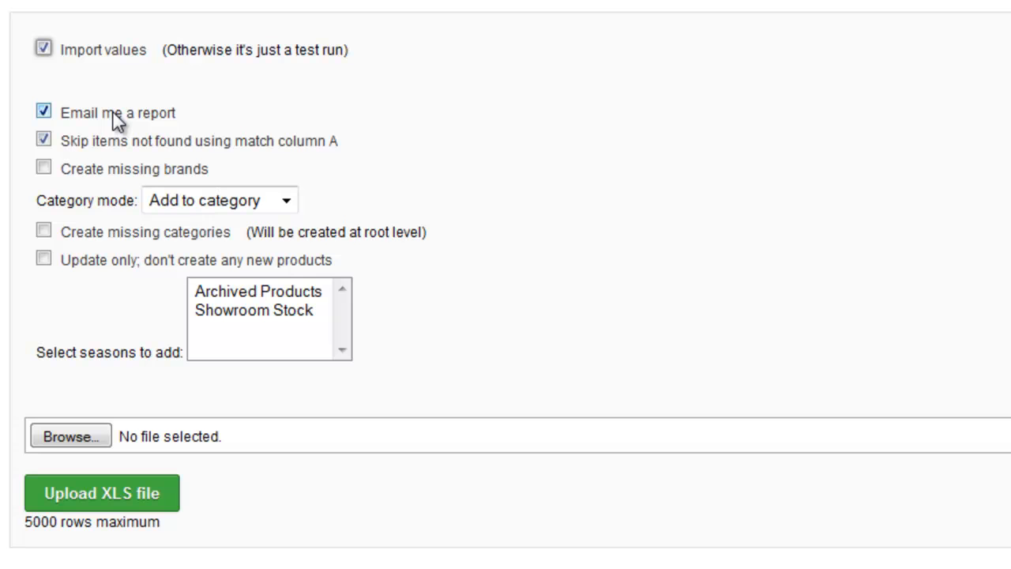
click(44, 139)
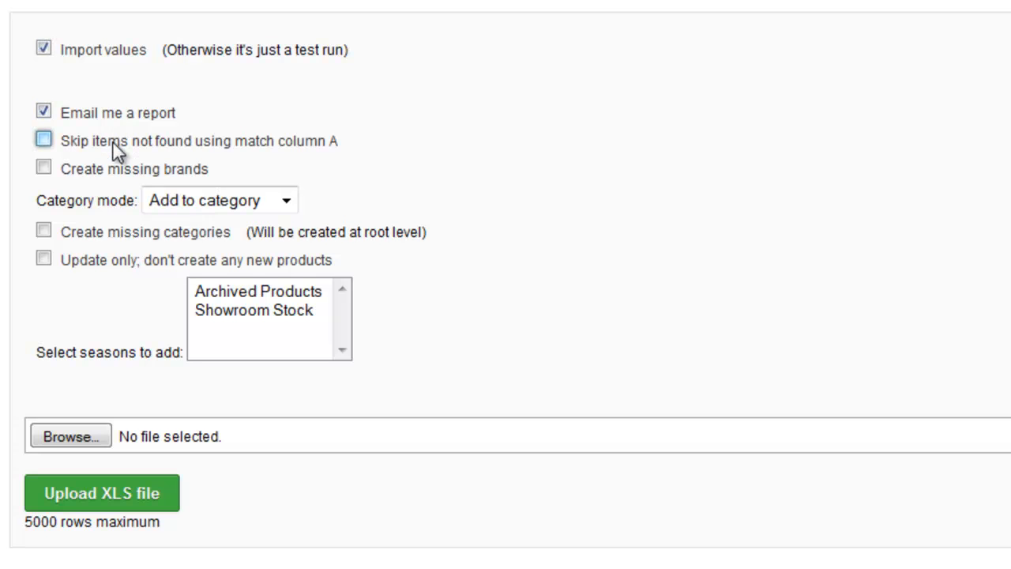
mouse_move(171, 150)
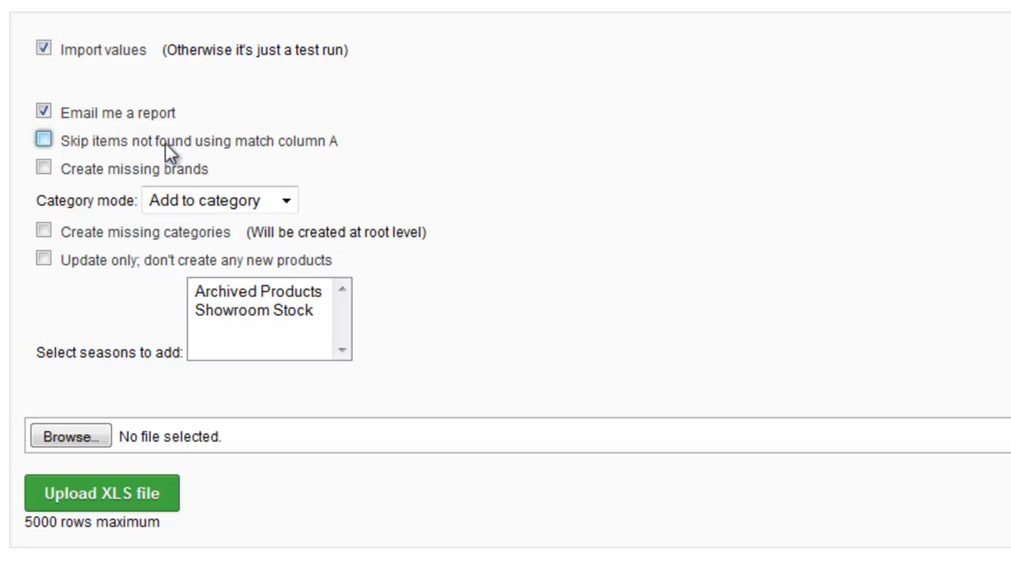
click(44, 168)
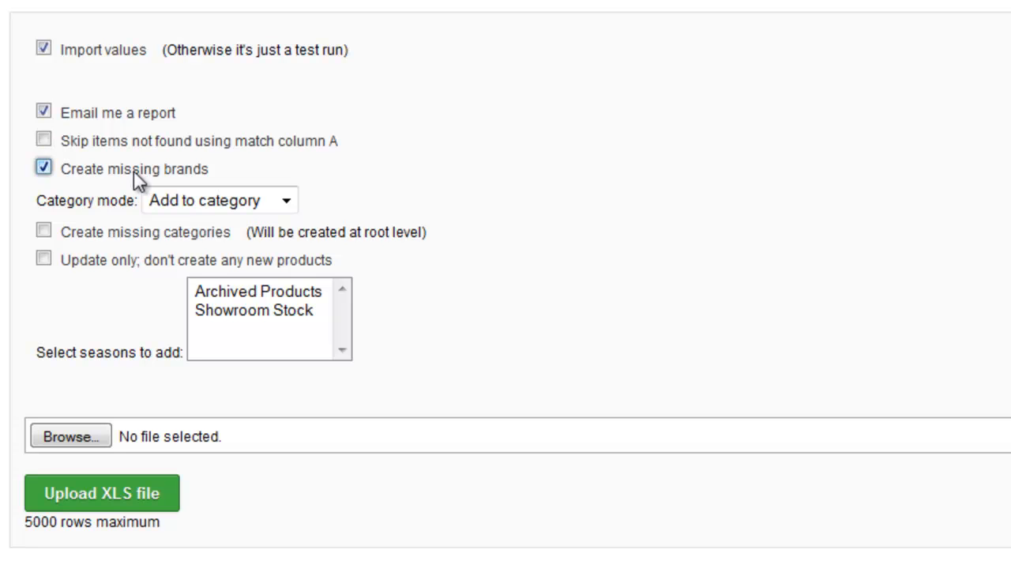
click(45, 230)
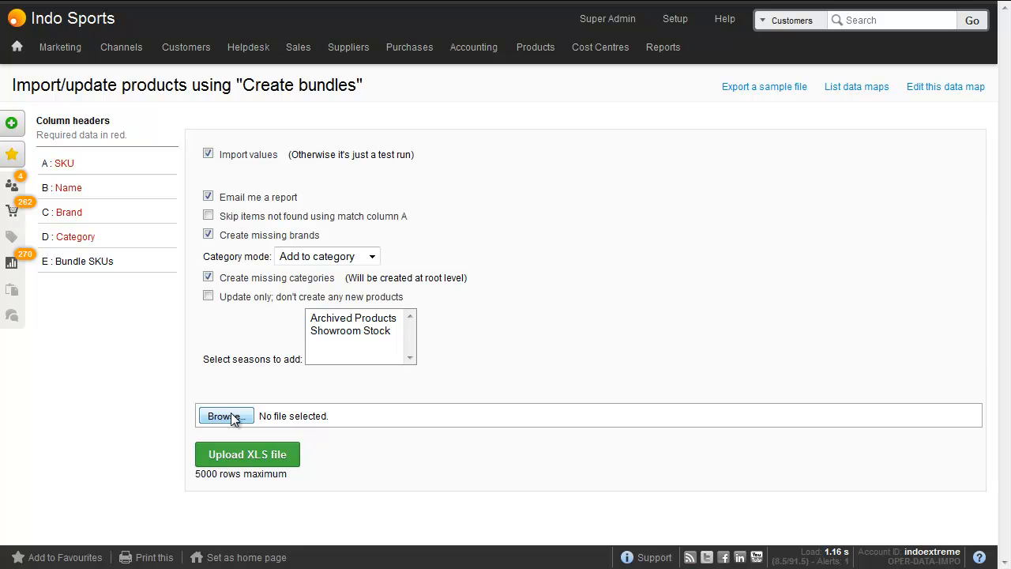
- Upload Create bundles.xls, creating one product and the Rash vests category
click(224, 416)
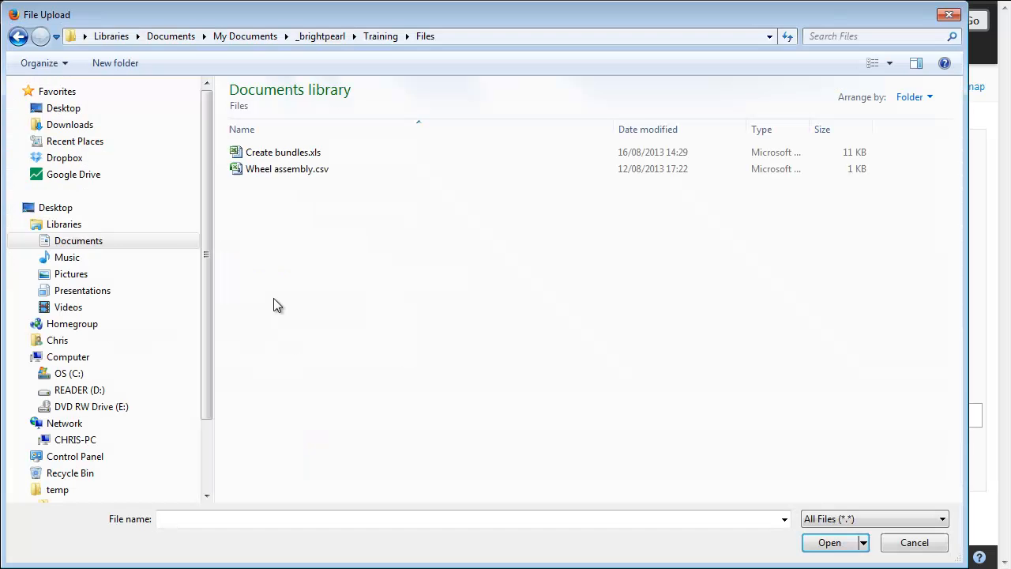
click(830, 543)
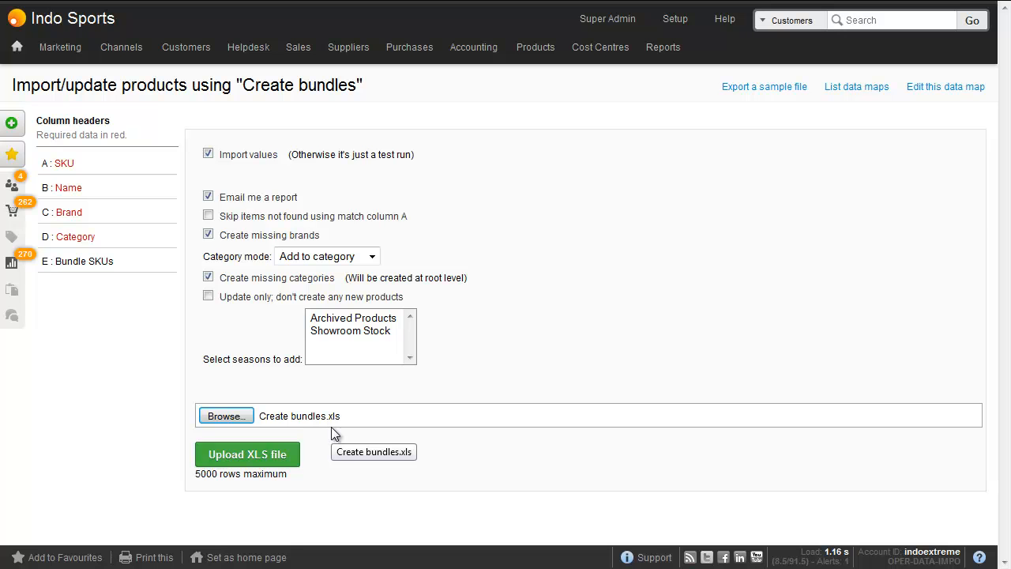
click(246, 454)
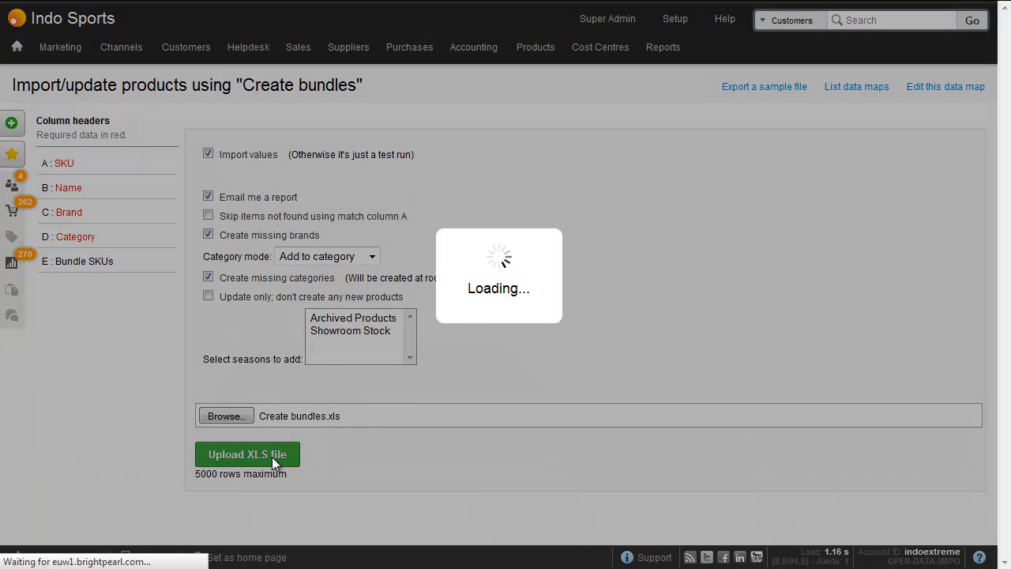
click(246, 454)
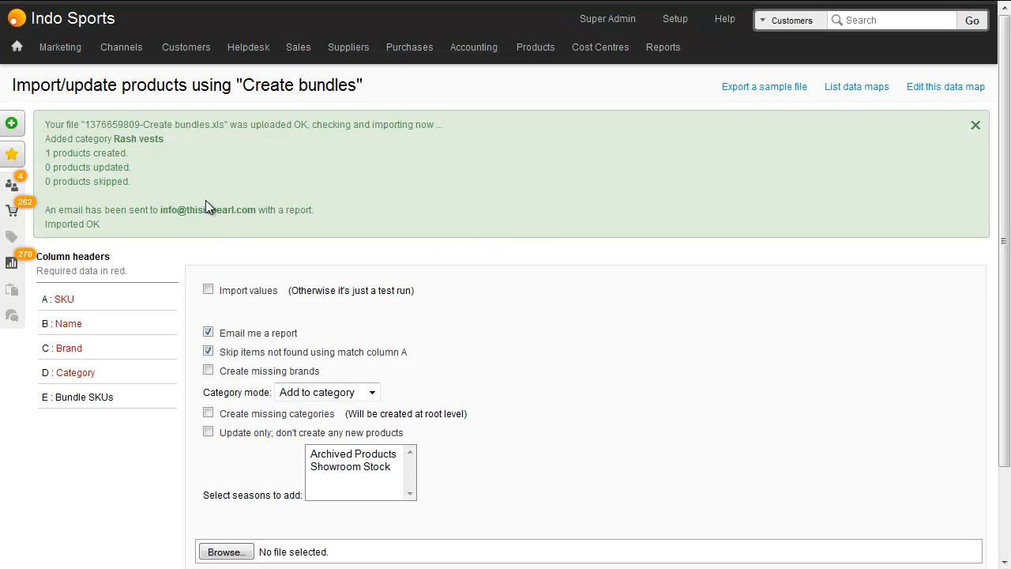
mouse_move(184, 152)
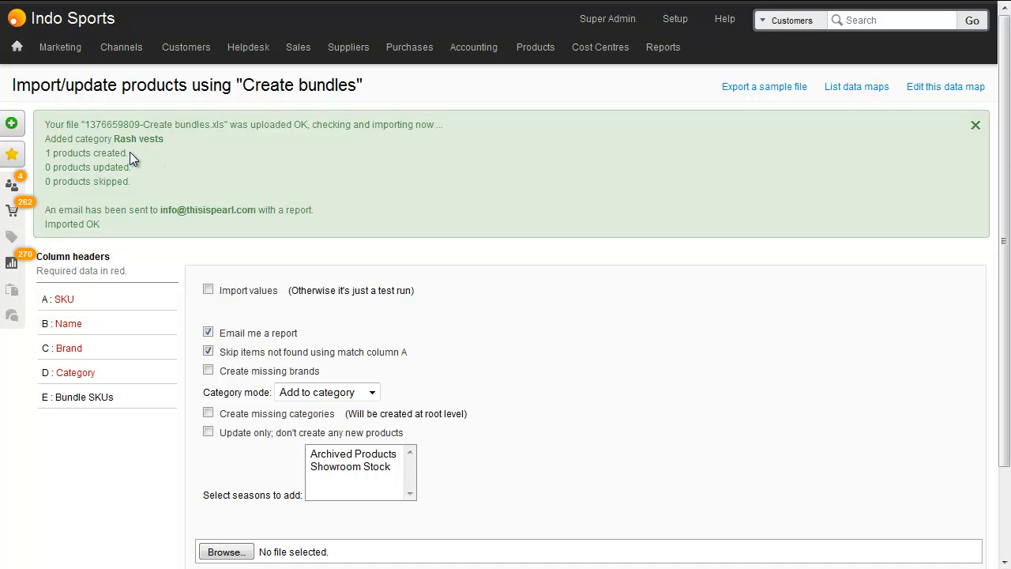
mouse_move(816, 35)
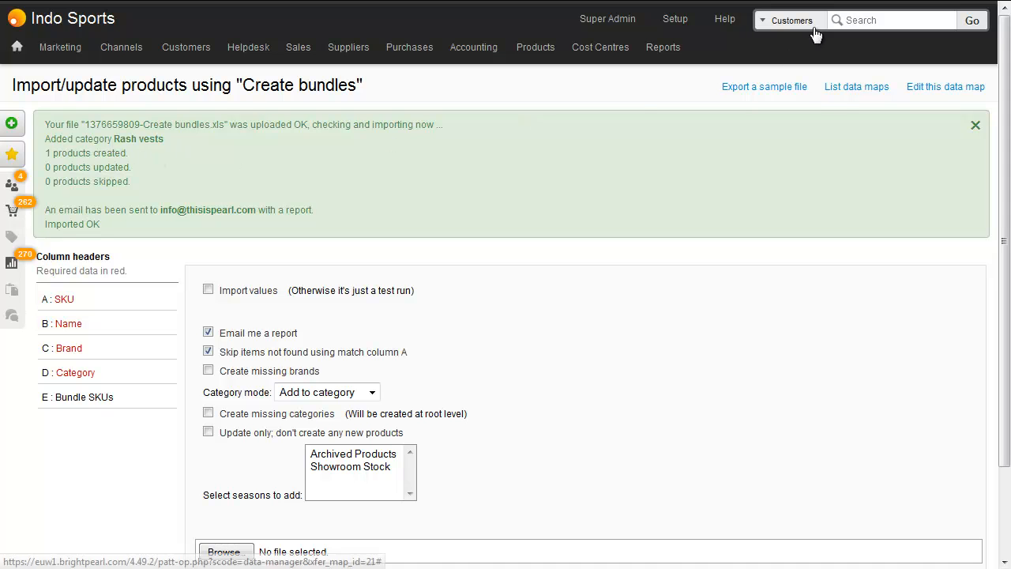
- Search products for 'bundle' and open the Rash vest pack's bundle details
text(bundle)
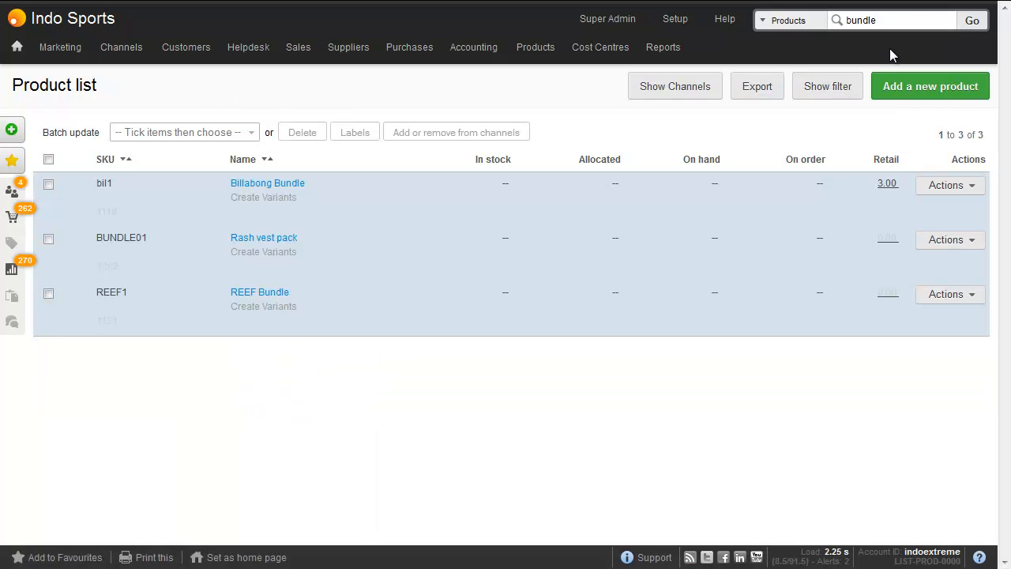
mouse_move(264, 237)
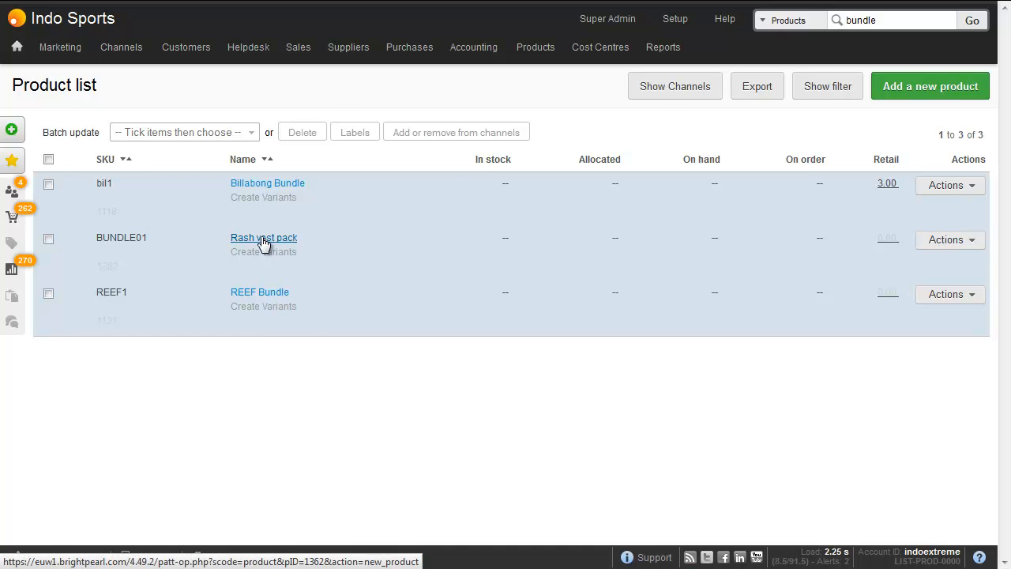
click(264, 237)
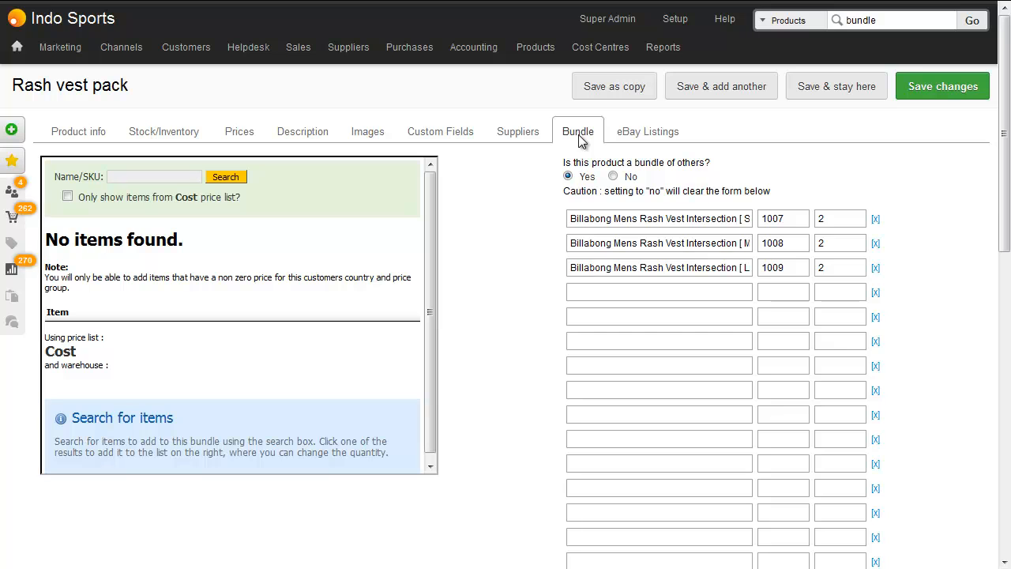